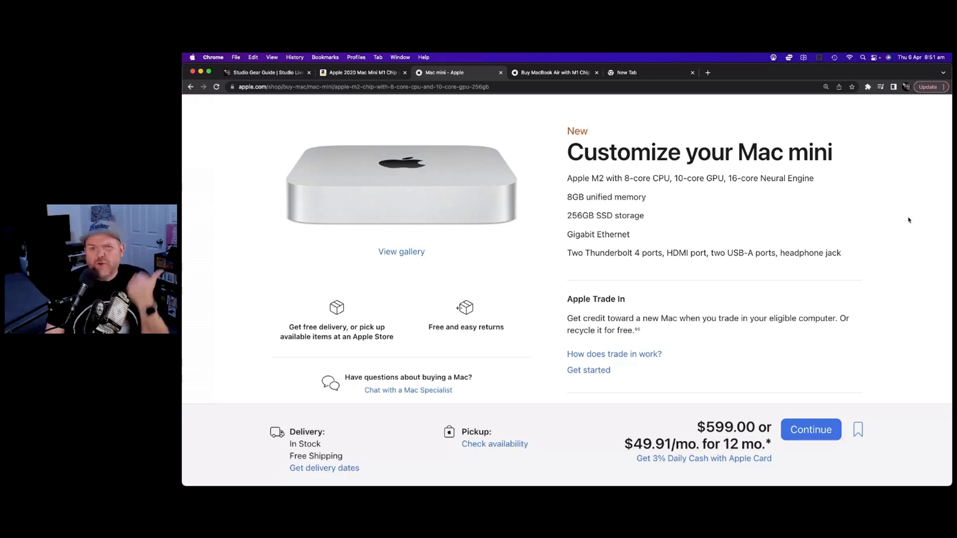
# Select the 1TB SSD storage option in the Mac mini configurator
pyautogui.scroll(-3)
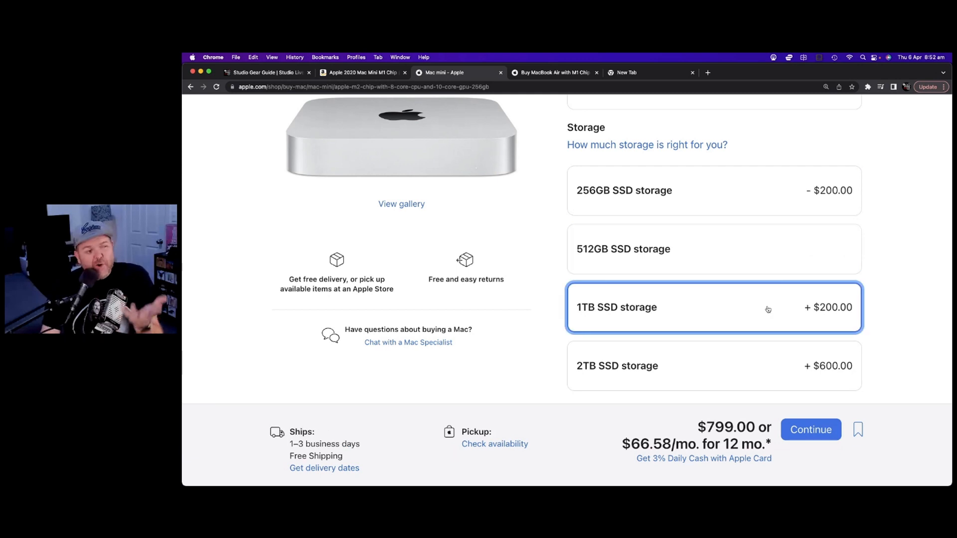
pyautogui.click(714, 307)
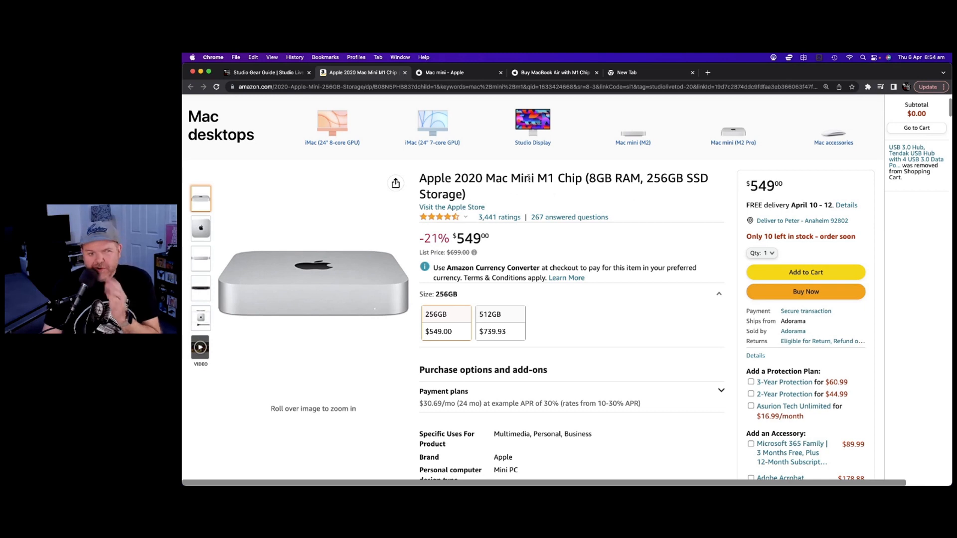
pyautogui.moveTo(592, 230)
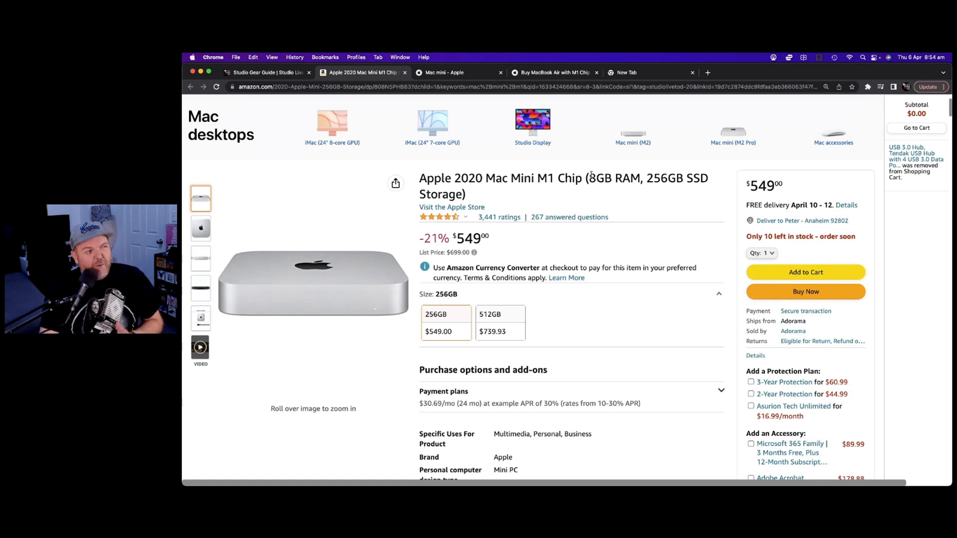
# Highlight '8GB RAM' in the Amazon Mac Mini M1 title, then clear the selection
pyautogui.doubleClick(616, 179)
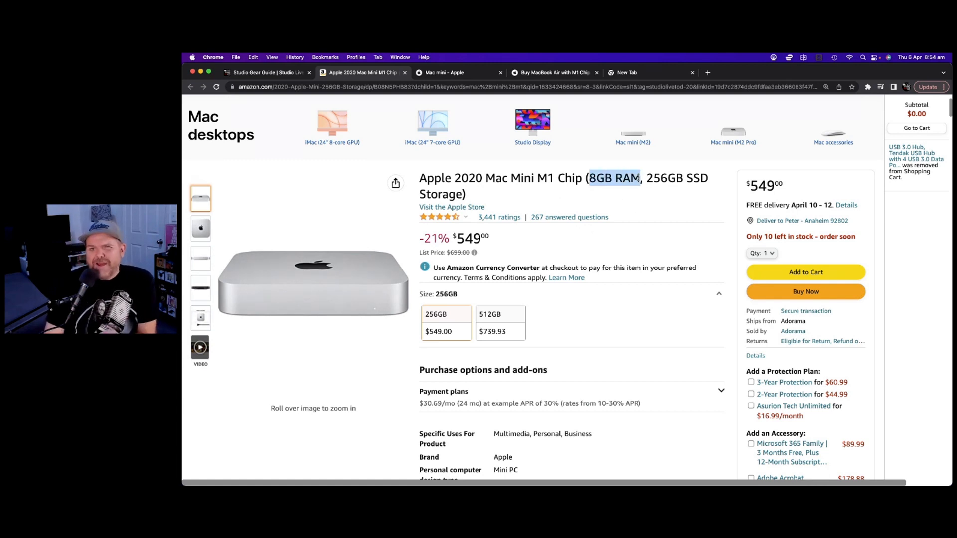
pyautogui.click(455, 72)
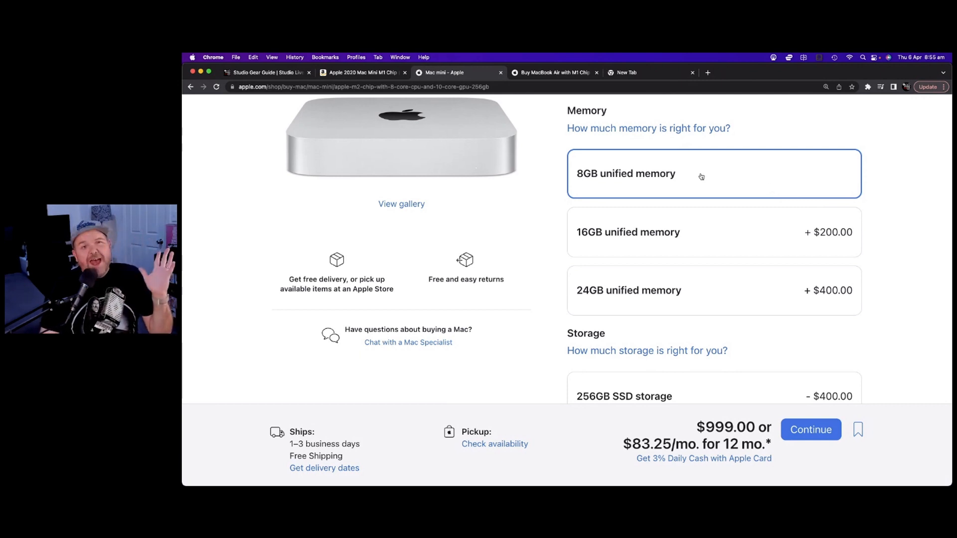
pyautogui.moveTo(712, 248)
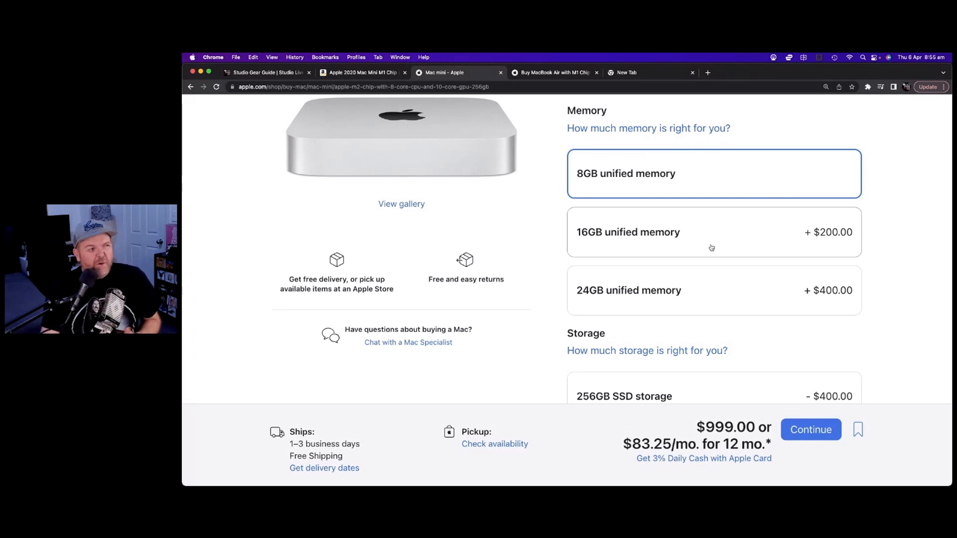
# Step the Mac mini memory up through 16GB to 24GB and bring Storage into view
pyautogui.click(713, 290)
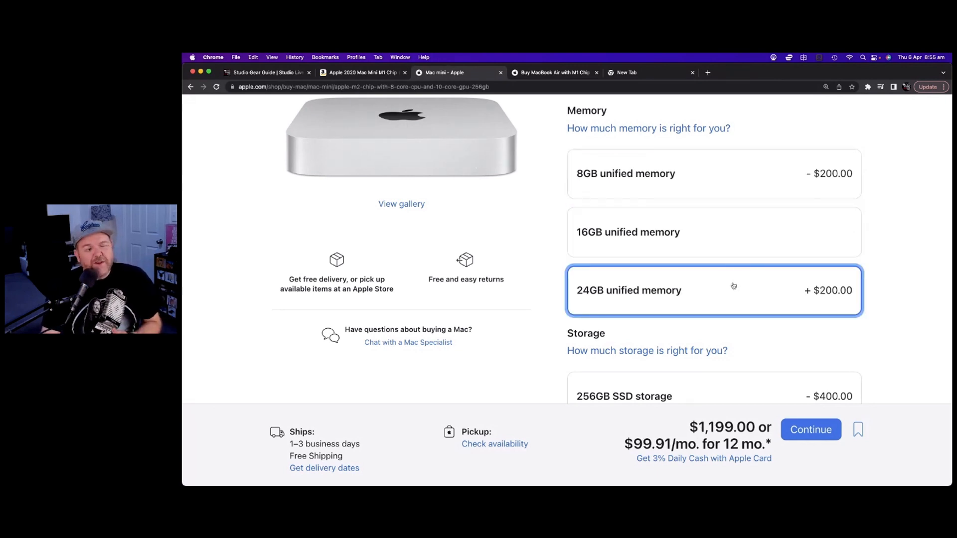
pyautogui.click(715, 291)
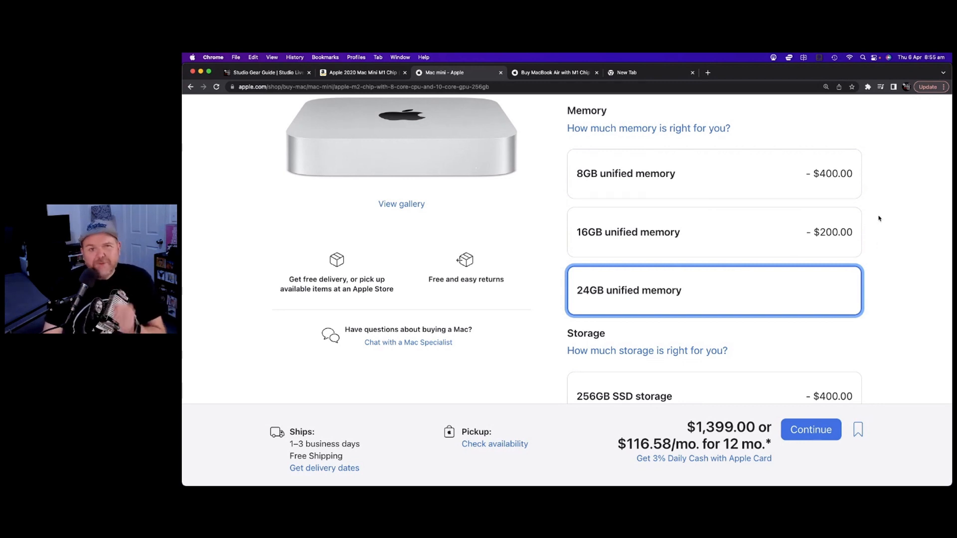
pyautogui.scroll(-3)
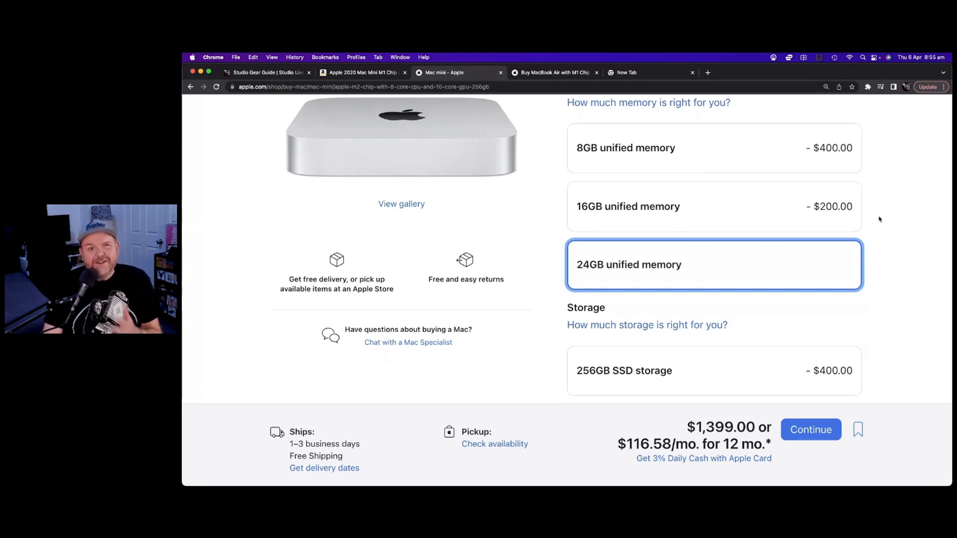
pyautogui.scroll(-3)
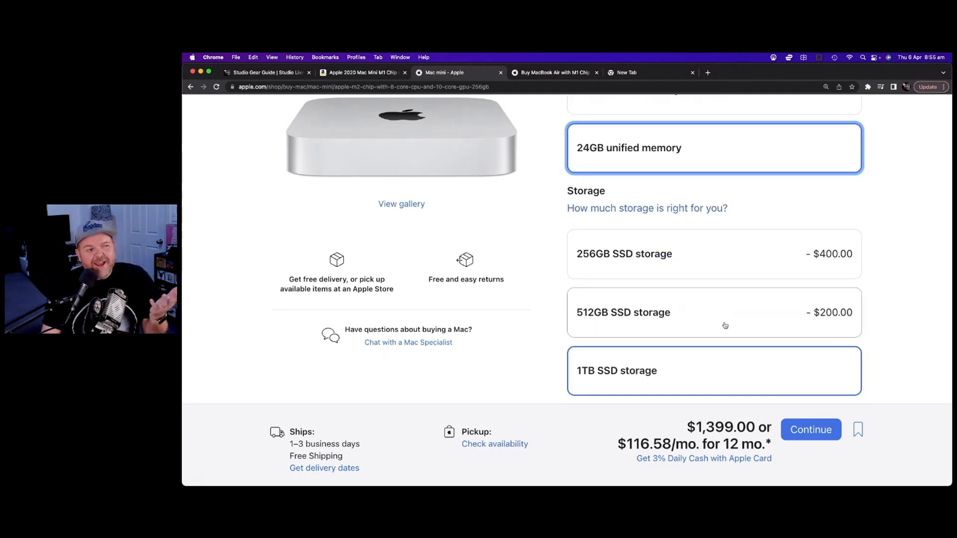
pyautogui.moveTo(721, 360)
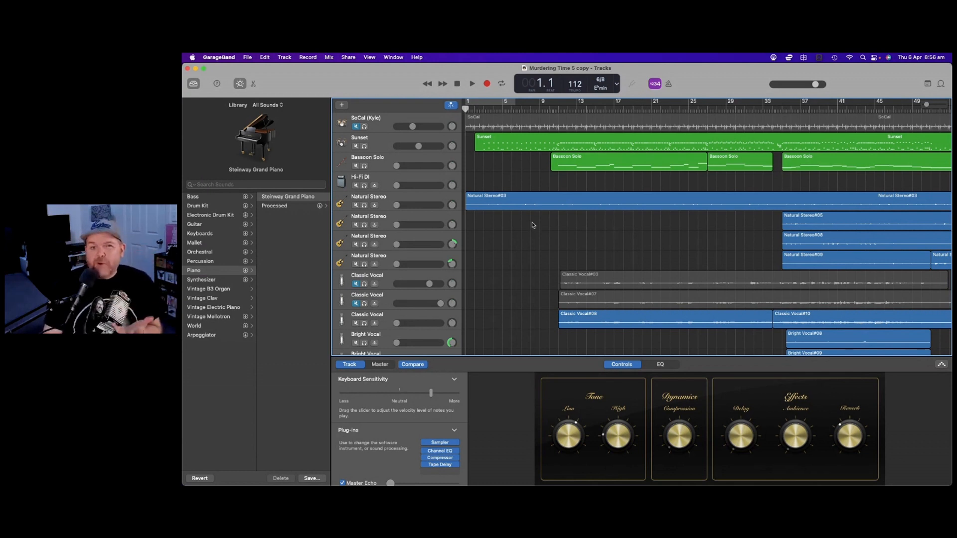
pyautogui.moveTo(533, 239)
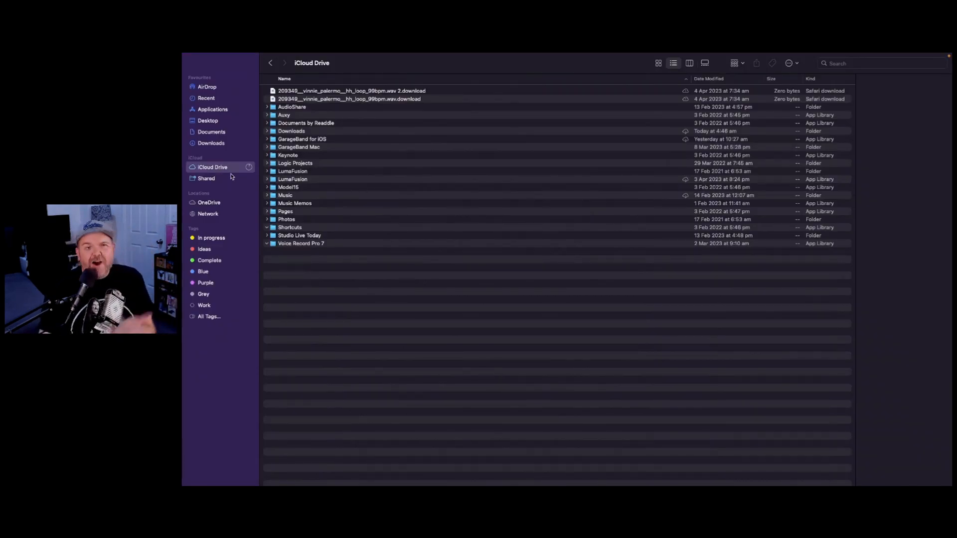
# Browse iCloud Drive to Documents by Readdle and GarageBand for iOS, showing its 66.51 GB size
pyautogui.click(306, 122)
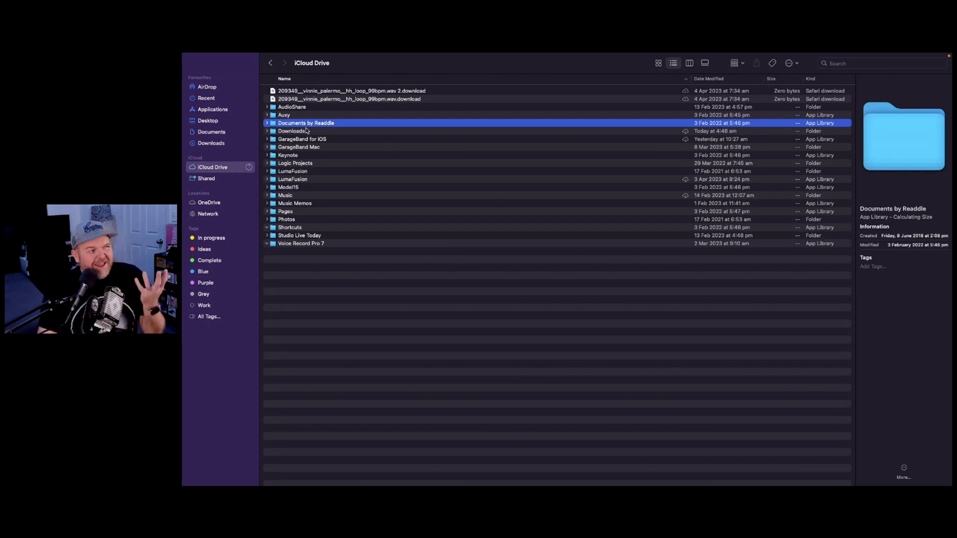
pyautogui.click(302, 139)
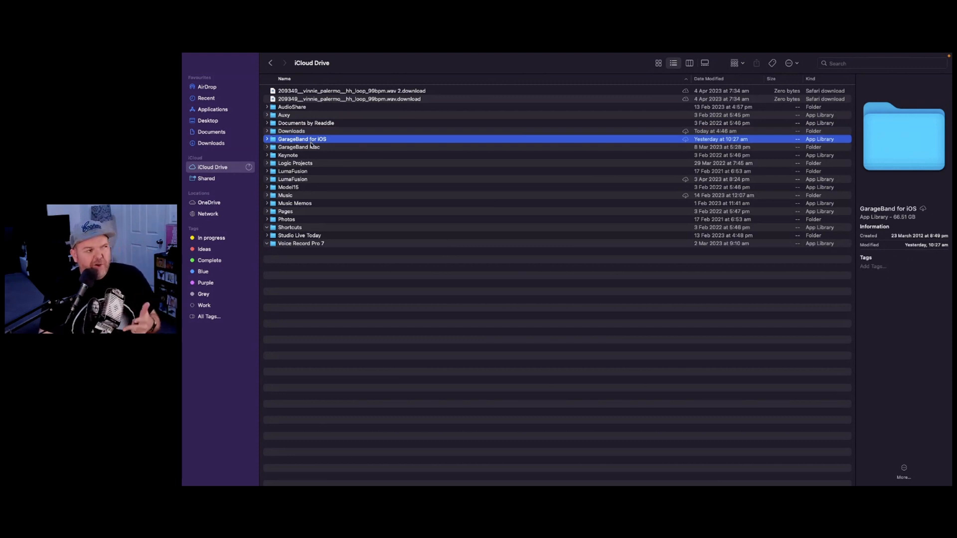
pyautogui.click(299, 147)
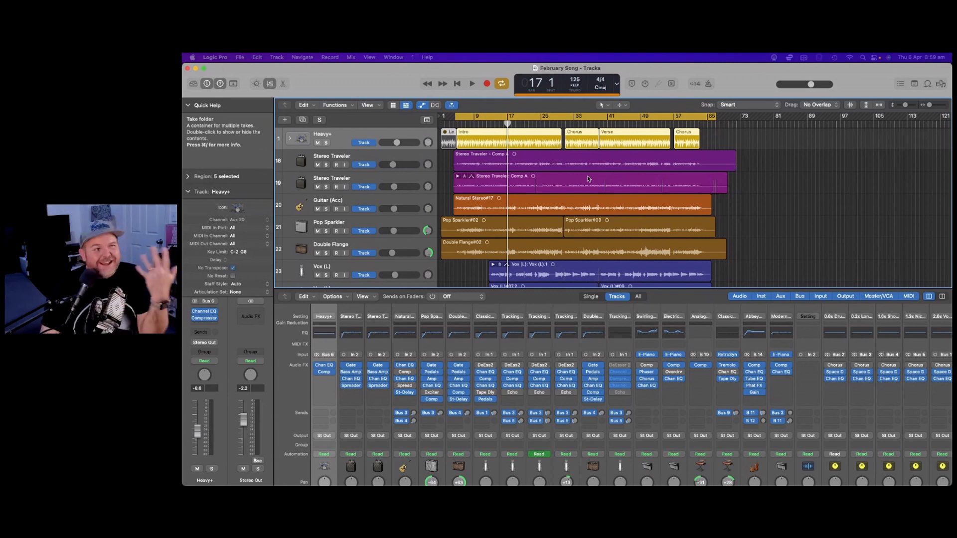
pyautogui.moveTo(531, 171)
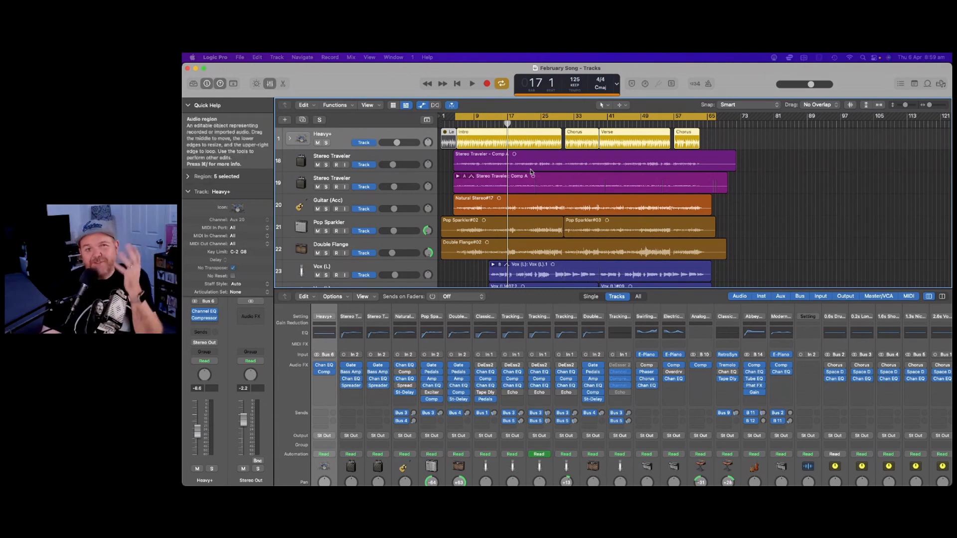
pyautogui.moveTo(508, 227)
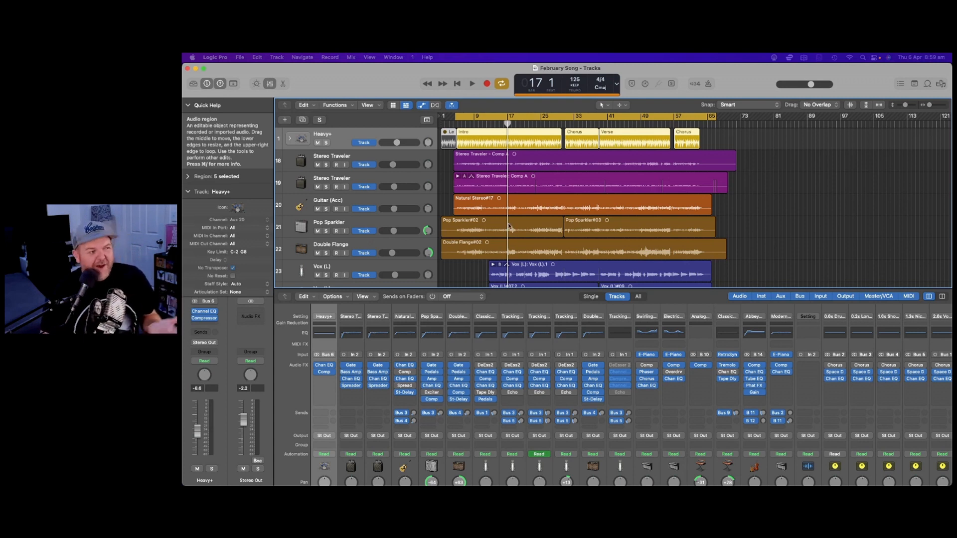
pyautogui.moveTo(809, 417)
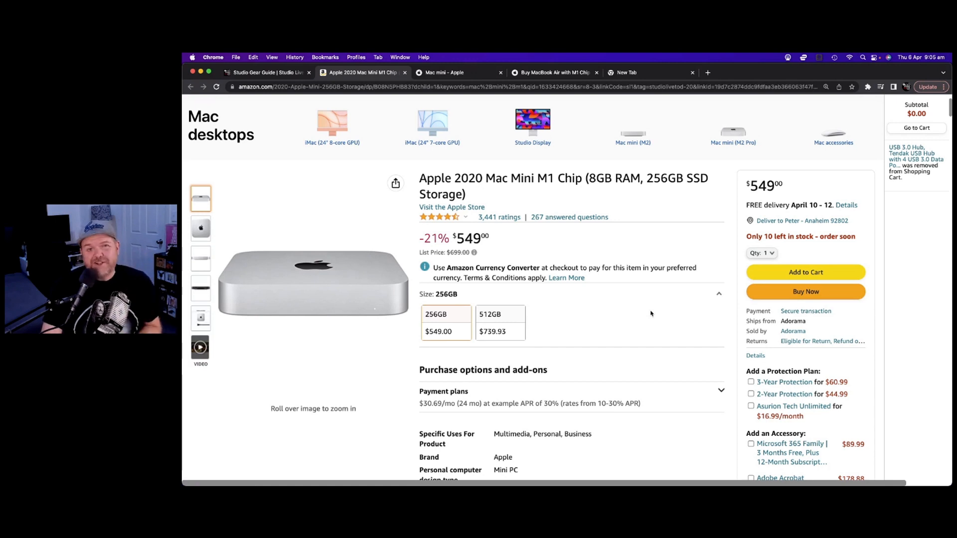
pyautogui.moveTo(648, 305)
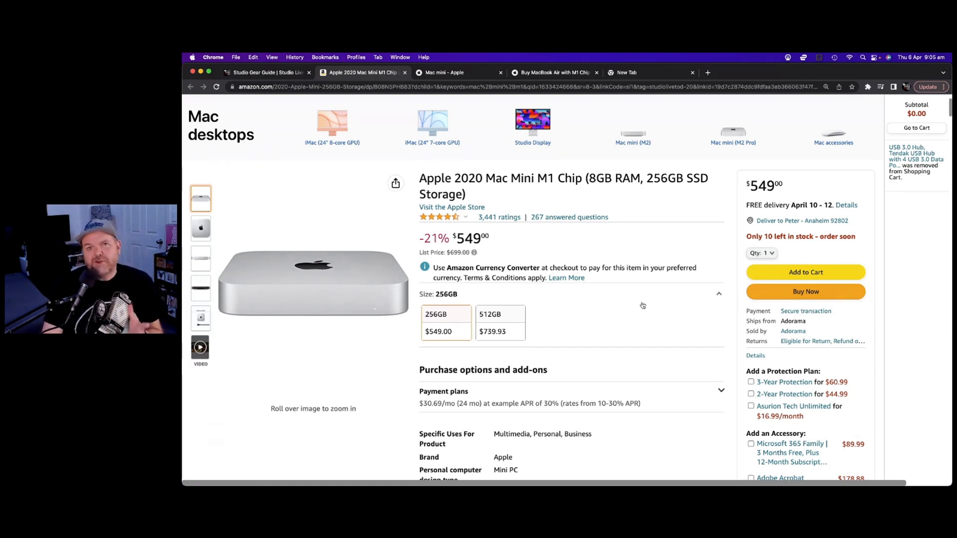
pyautogui.moveTo(577, 316)
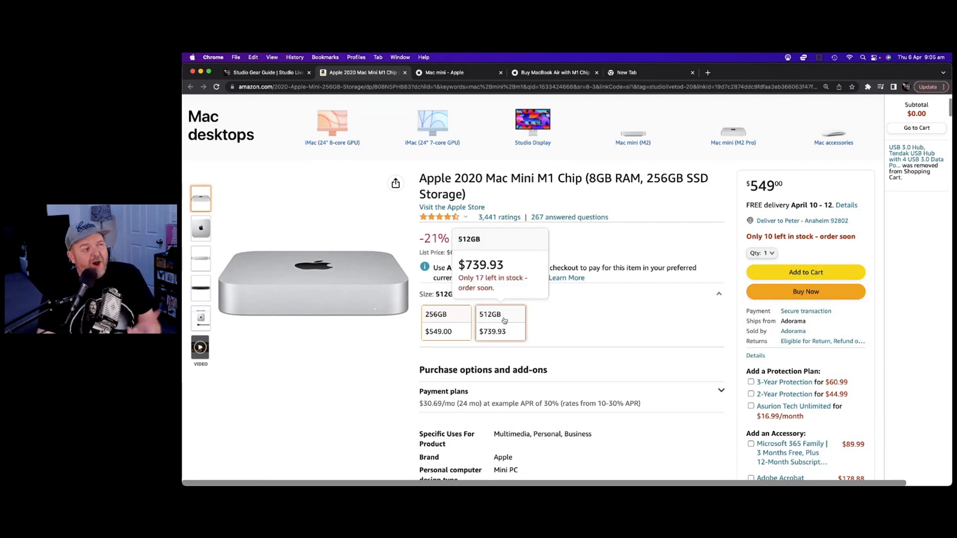
# Choose the 512GB size on the Amazon Mac Mini listing at $739.93
pyautogui.click(500, 313)
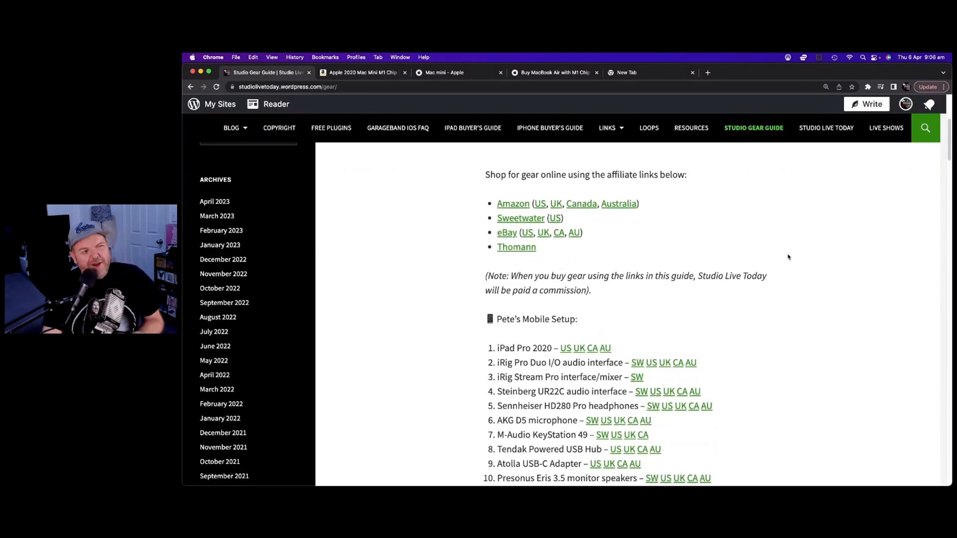
# Scroll the gear guide down to the Desktop Setup list
pyautogui.scroll(-3)
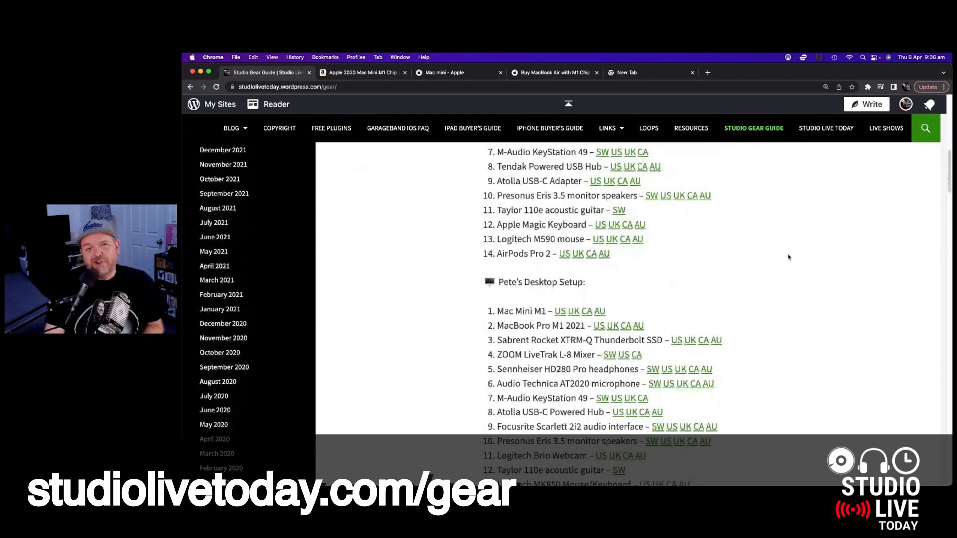
pyautogui.scroll(-3)
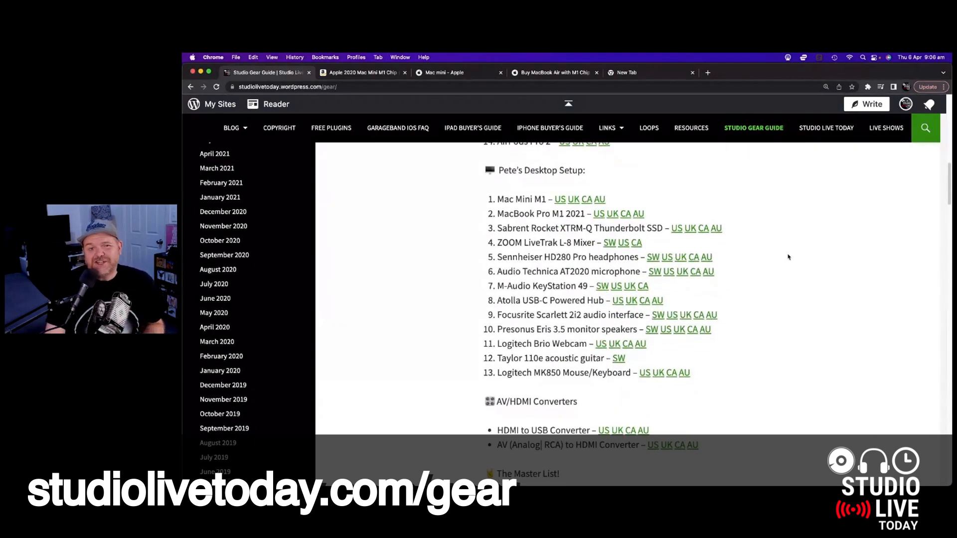
pyautogui.click(458, 72)
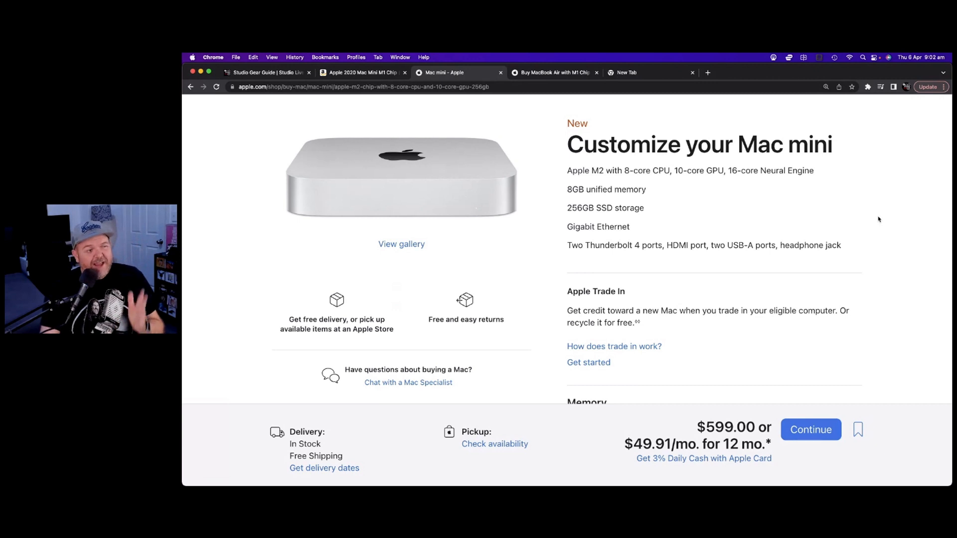
# Select 512GB SSD storage with 8GB memory, bringing the Mac mini to $799
pyautogui.scroll(-3)
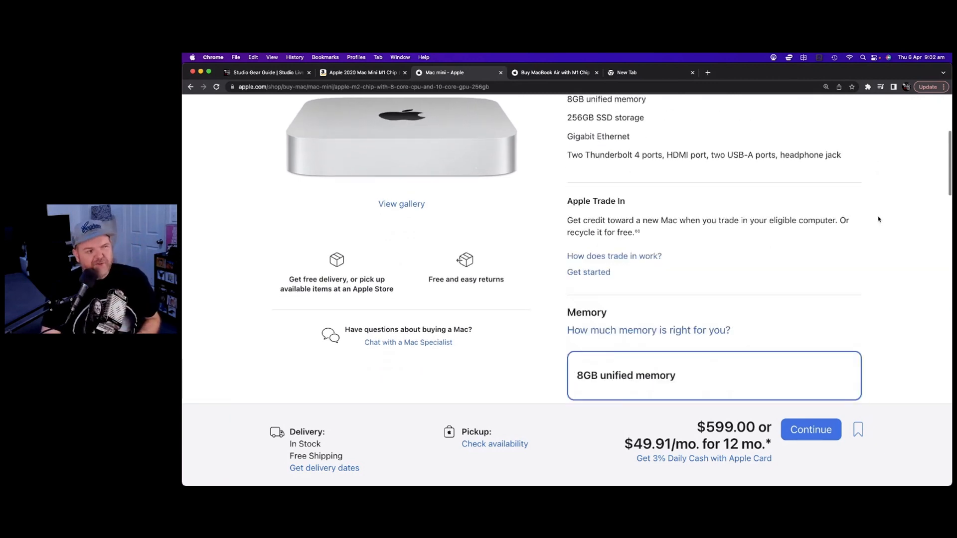
pyautogui.scroll(-3)
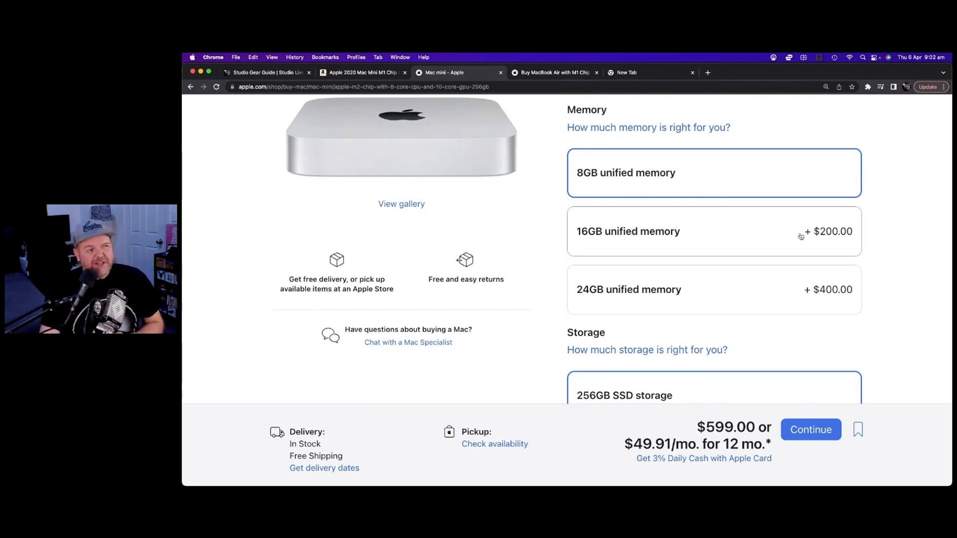
pyautogui.scroll(-3)
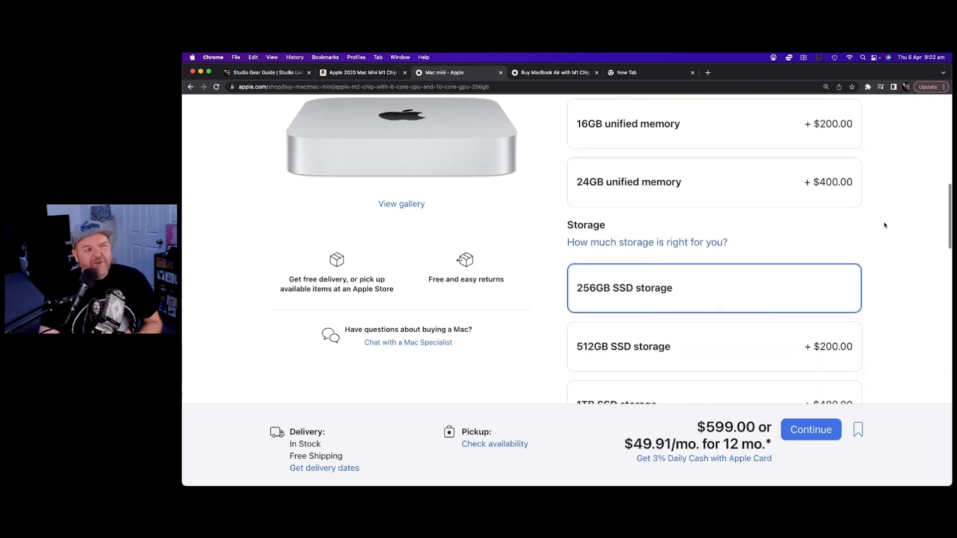
pyautogui.click(715, 259)
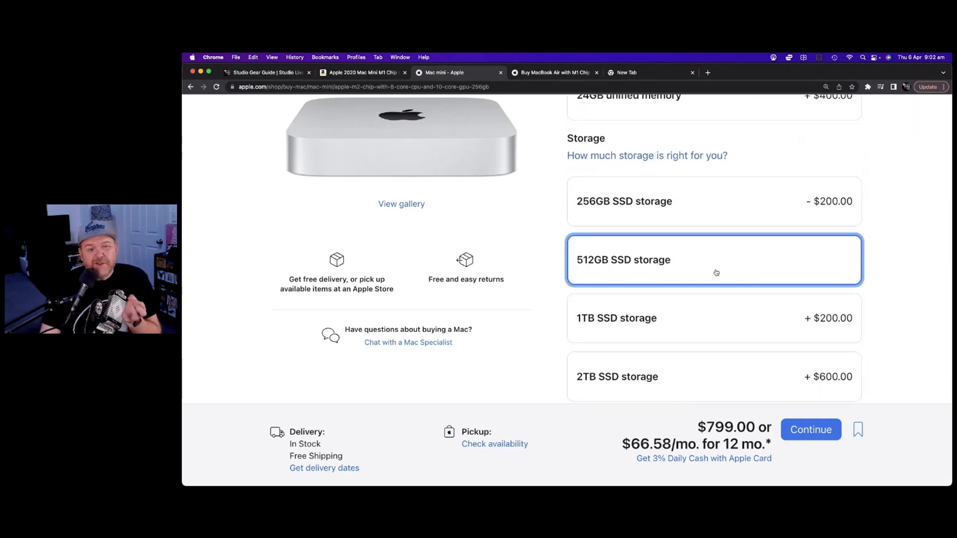